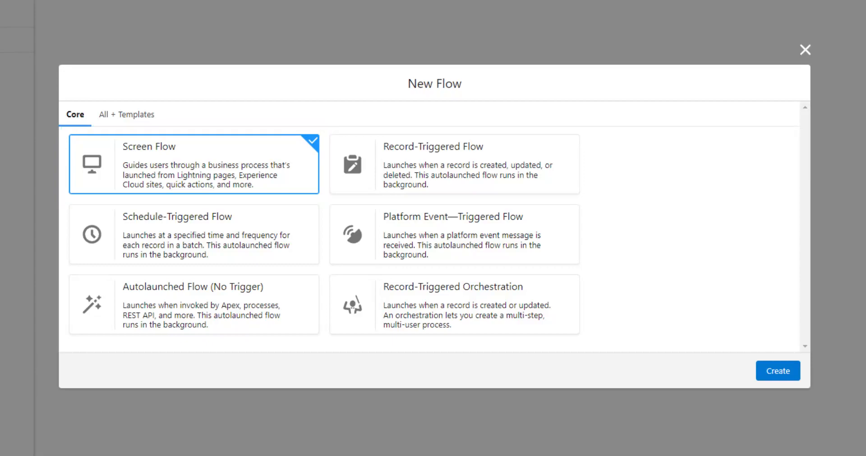
Step: Start a Screen Flow showing Create Lead's fault path to Notify Admin and ErrorScreen
{"action": "left_click", "coordinate": [776, 371]}
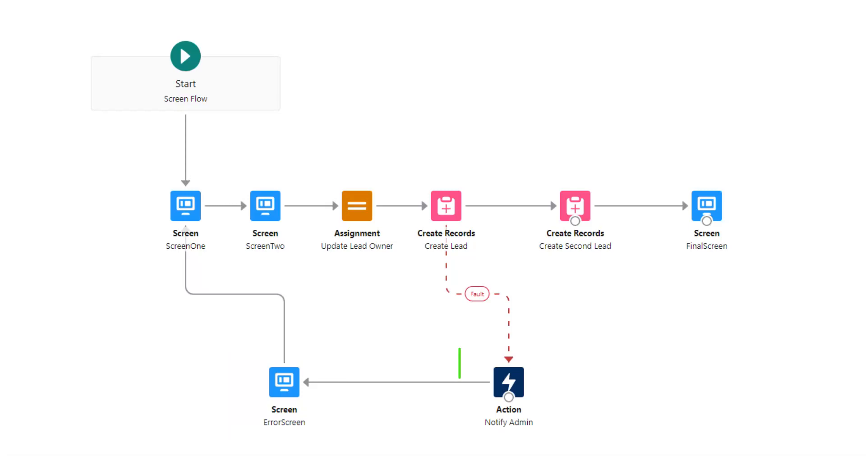
{"action": "left_click", "coordinate": [507, 383]}
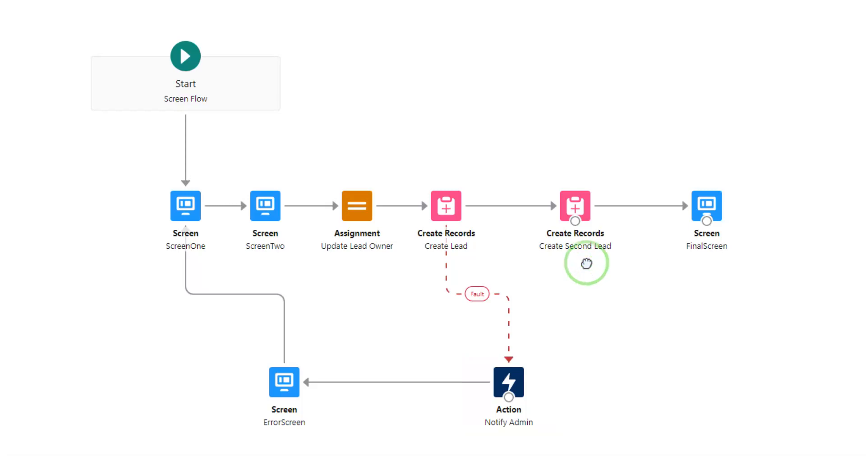
{"action": "left_click_drag", "start_coordinate": [574, 222], "coordinate": [519, 354]}
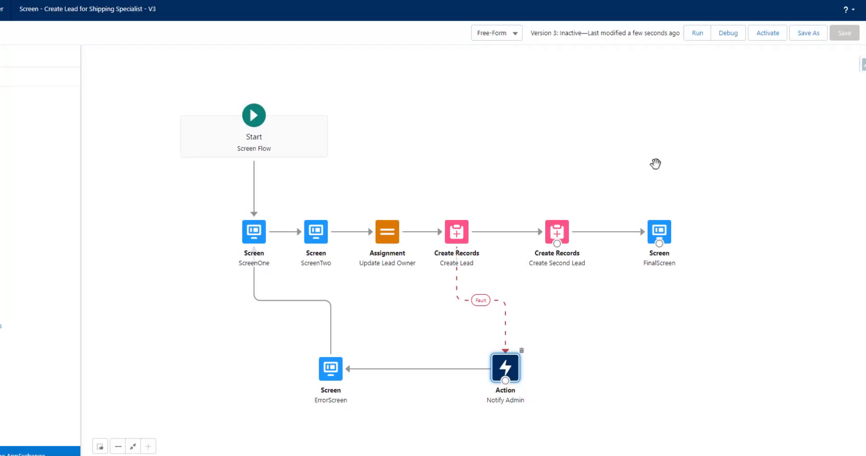
Step: Switch to Auto-Layout, connect a Create Second Lead fault path to Notify Admin, and save
{"action": "left_click", "coordinate": [495, 32]}
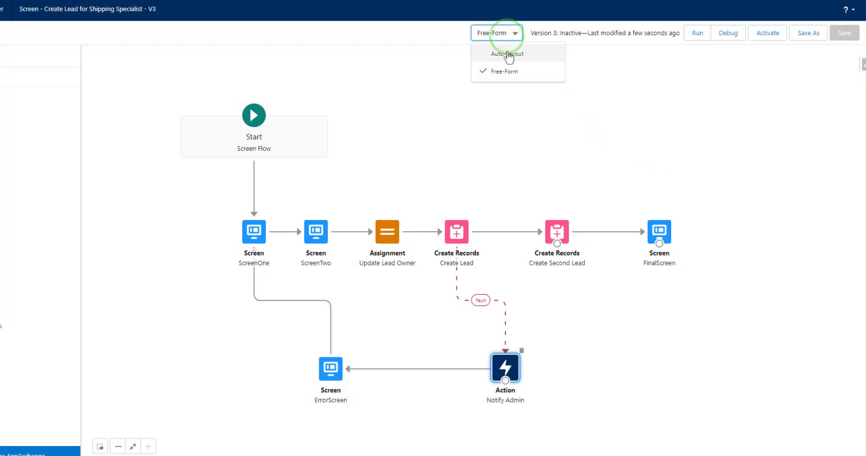
{"action": "left_click", "coordinate": [506, 54]}
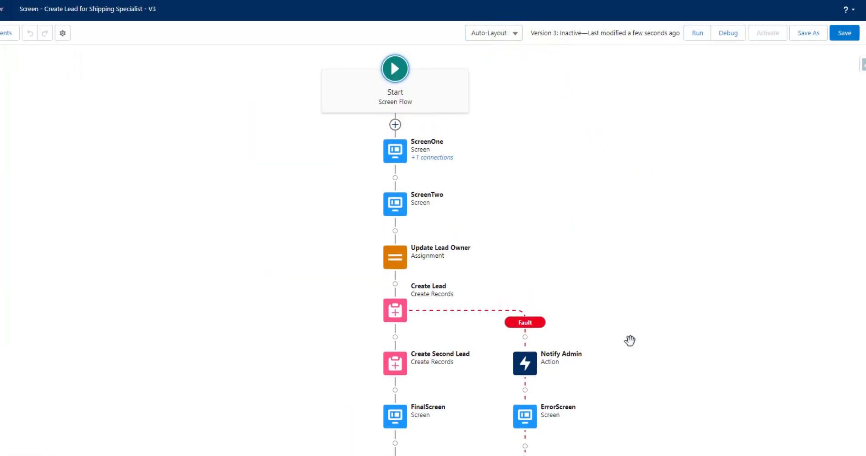
{"action": "scroll", "scroll_direction": "down", "scroll_amount": 3}
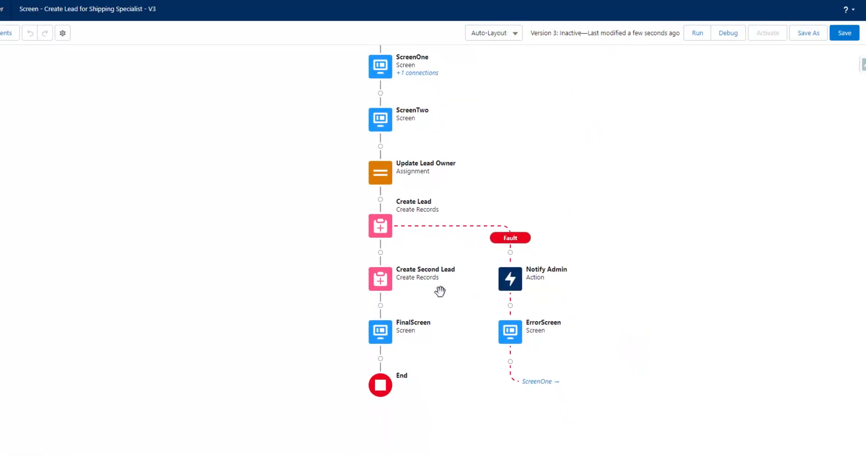
{"action": "left_click", "coordinate": [380, 279]}
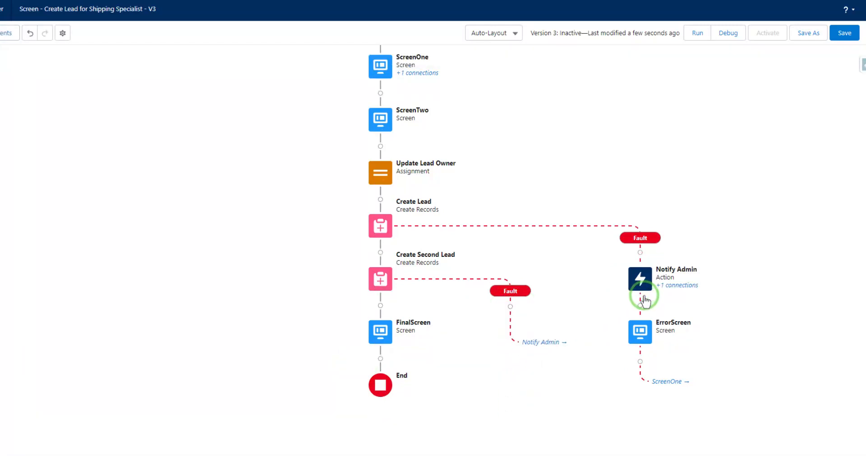
{"action": "left_click", "coordinate": [639, 279]}
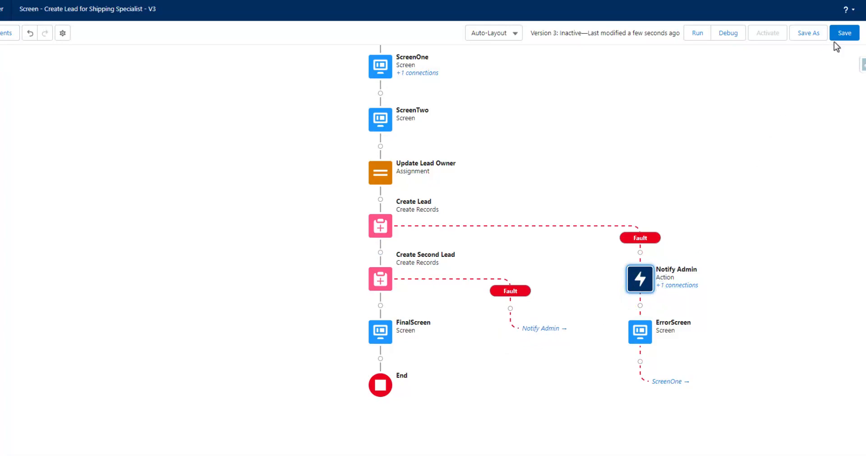
{"action": "left_click", "coordinate": [844, 32]}
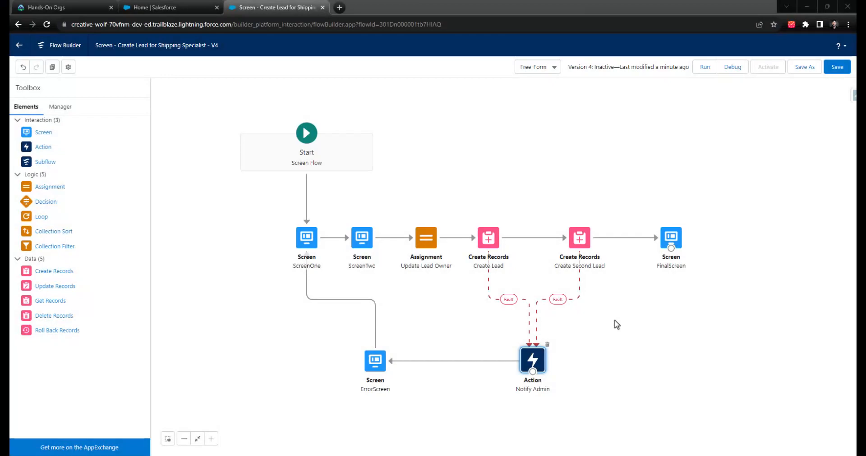
Step: Review the AdminErrorEmail template body reporting record Id, running user and fault message, then close it
{"action": "left_click", "coordinate": [532, 361]}
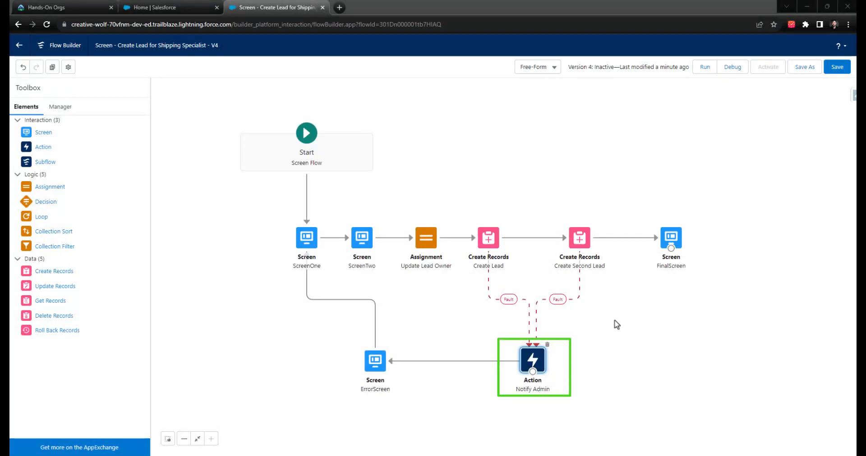
{"action": "left_click", "coordinate": [375, 361]}
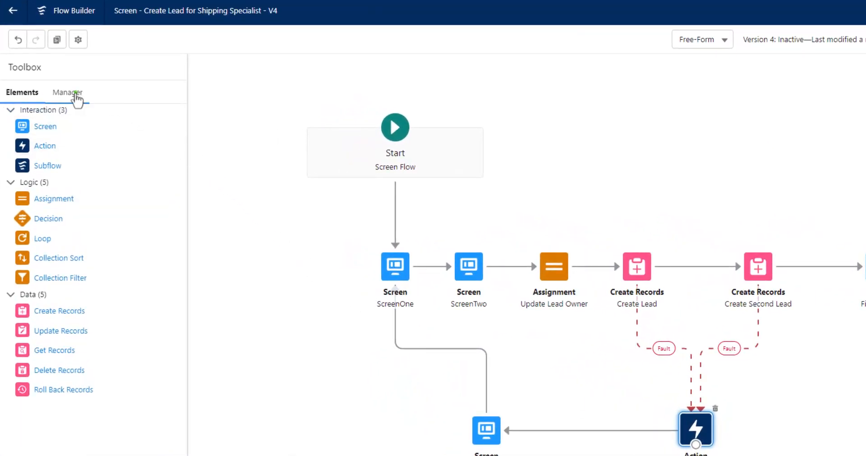
{"action": "left_click", "coordinate": [67, 92]}
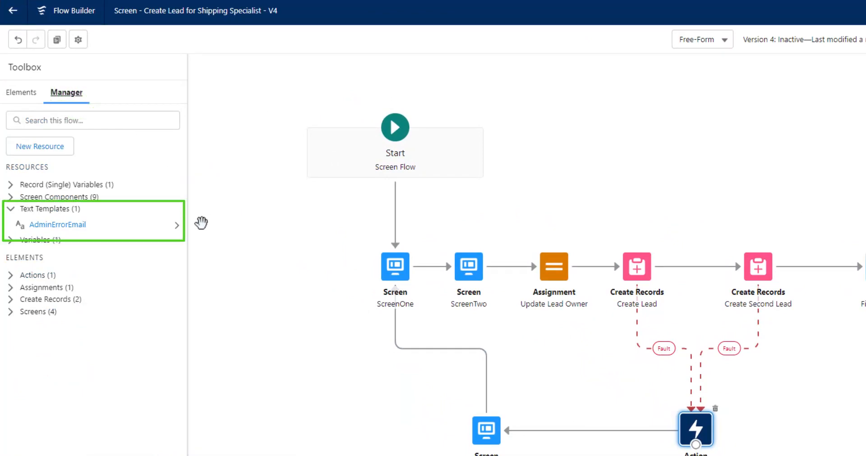
{"action": "left_click", "coordinate": [57, 224]}
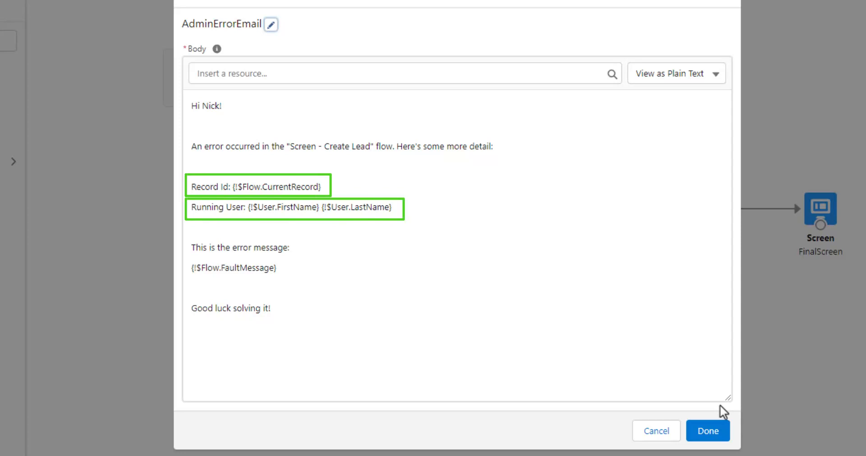
{"action": "left_click", "coordinate": [190, 268]}
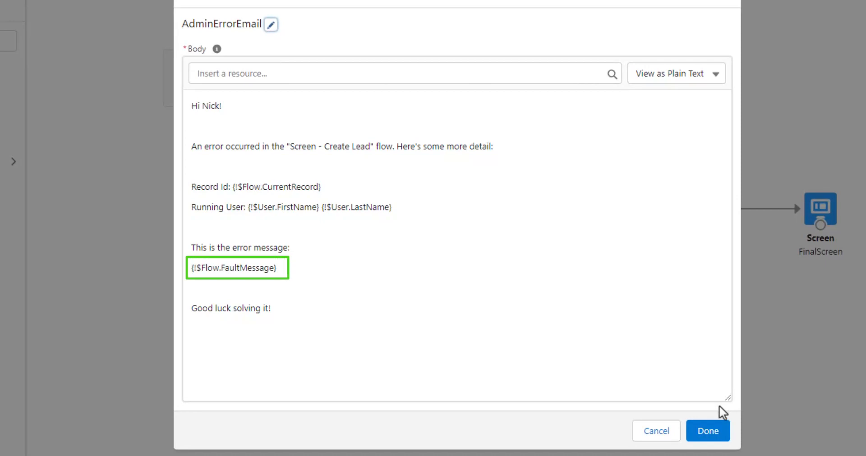
{"action": "left_click", "coordinate": [707, 431]}
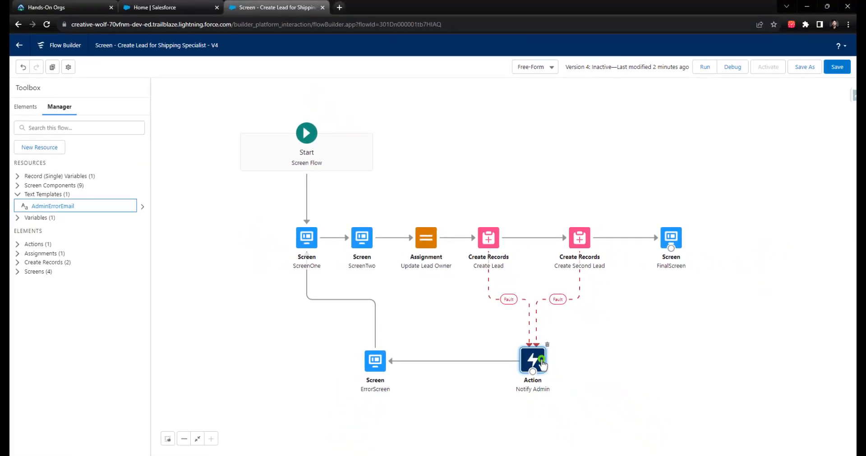
{"action": "double_click", "coordinate": [531, 360]}
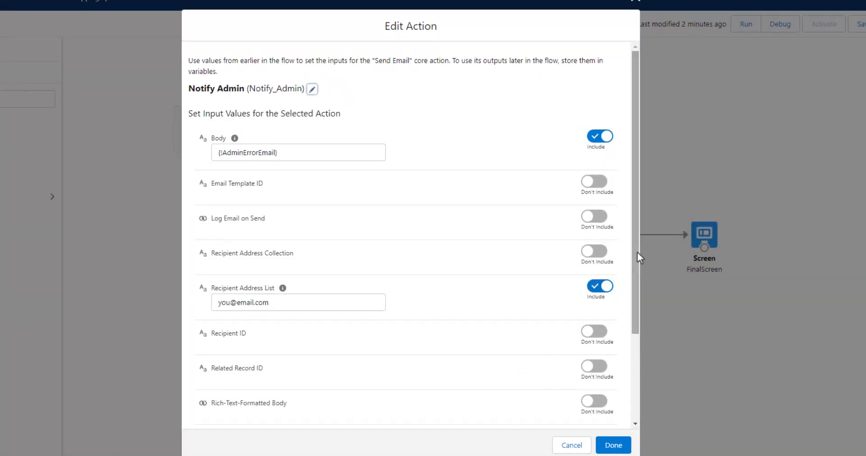
{"action": "scroll", "scroll_direction": "down", "scroll_amount": 3}
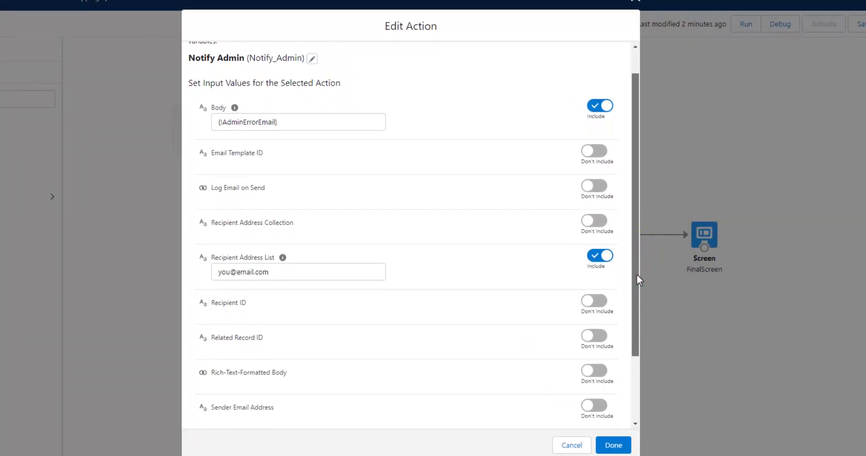
{"action": "scroll", "scroll_direction": "down", "scroll_amount": 3}
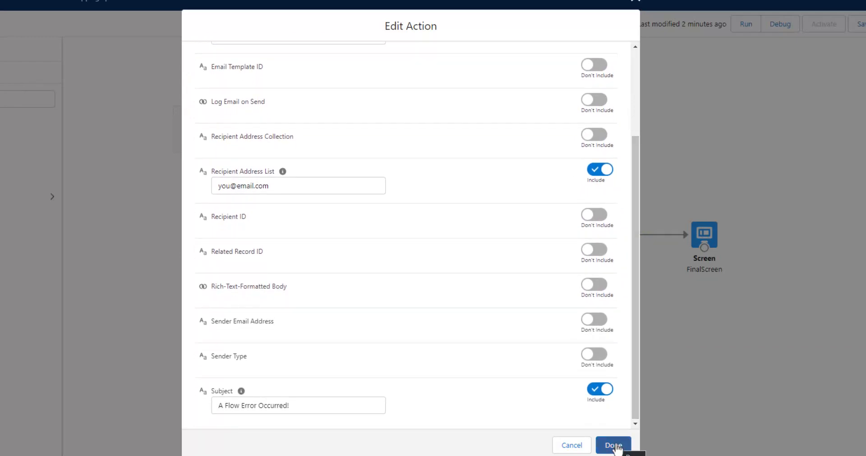
{"action": "left_click", "coordinate": [613, 445]}
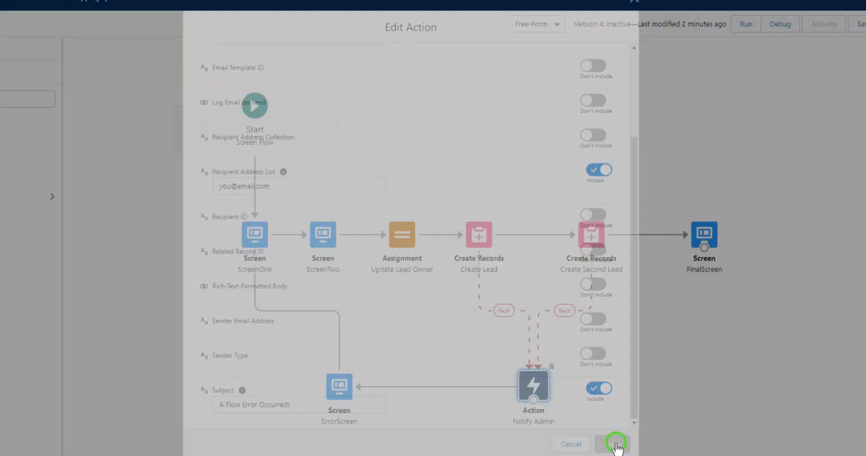
{"action": "left_click", "coordinate": [612, 444]}
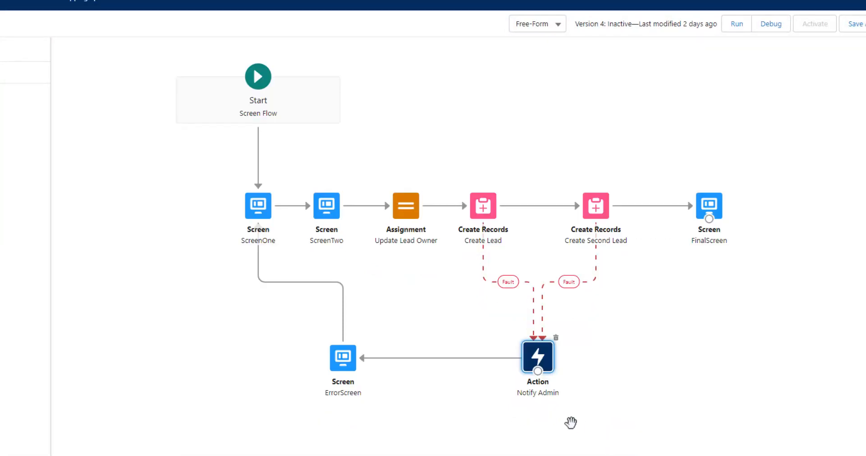
Step: Review the ErrorScreen display text showing {!$Flow.FaultMessage} and close the editor
{"action": "left_click", "coordinate": [342, 358]}
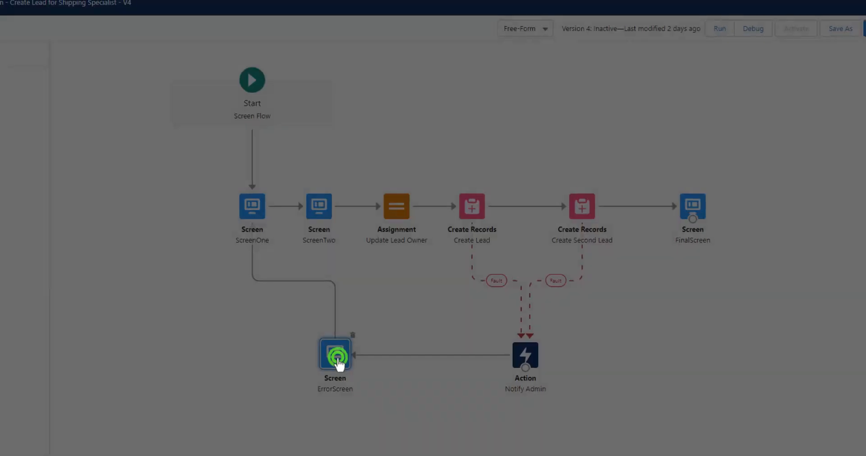
{"action": "double_click", "coordinate": [335, 355]}
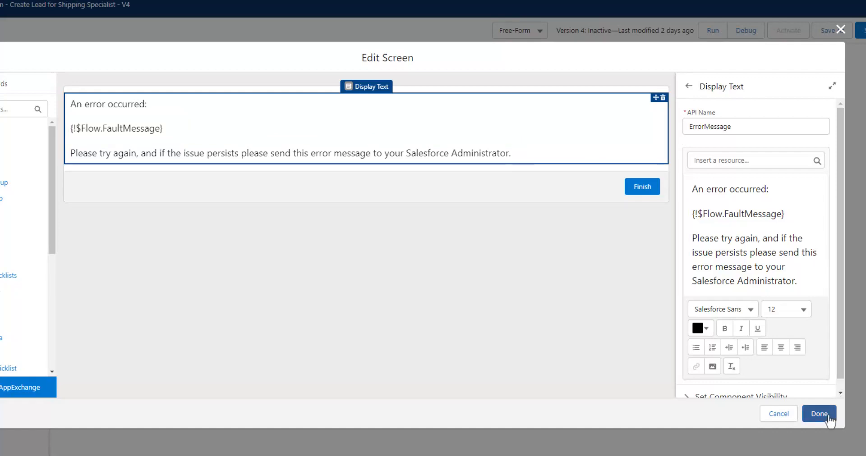
{"action": "mouse_move", "coordinate": [819, 414]}
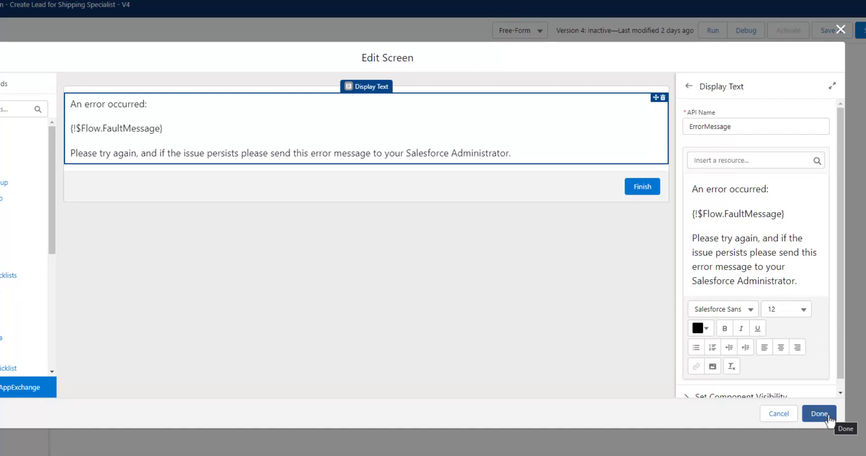
{"action": "left_click", "coordinate": [819, 414]}
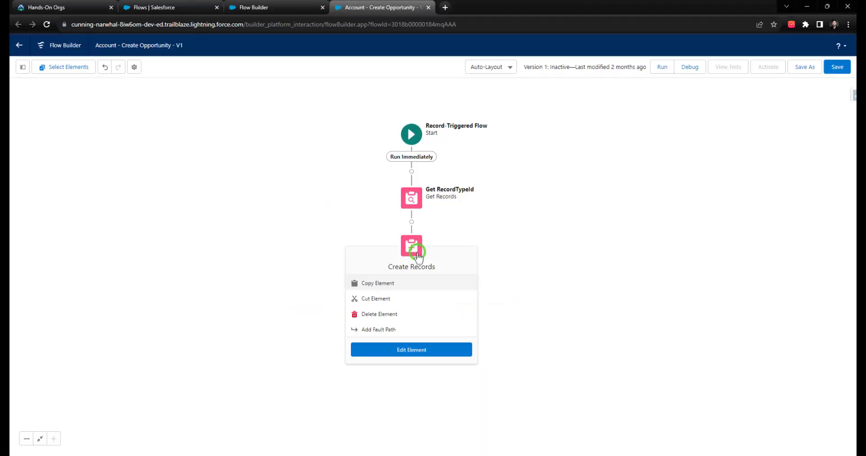
Step: Add a fault path to Create Opportunity and place an Action element on it
{"action": "left_click", "coordinate": [378, 330]}
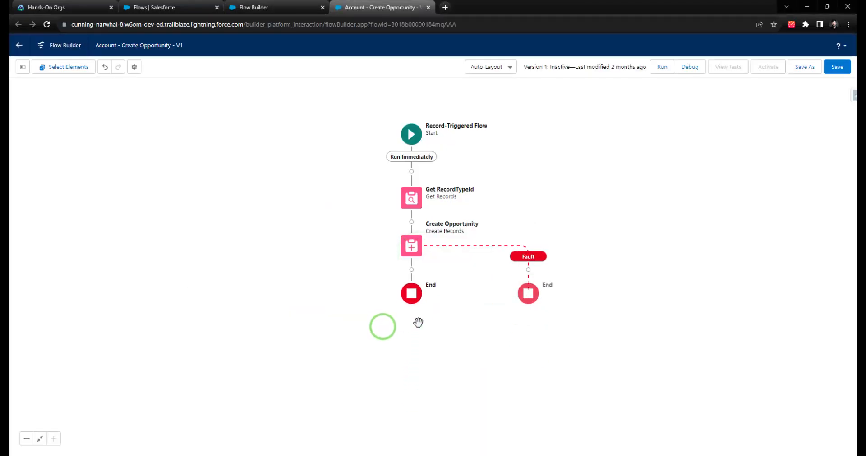
{"action": "left_click", "coordinate": [527, 270]}
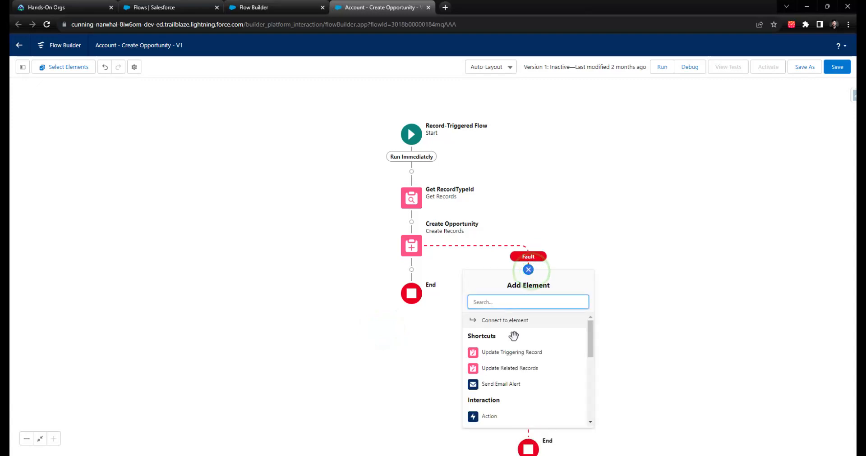
{"action": "left_click", "coordinate": [489, 416]}
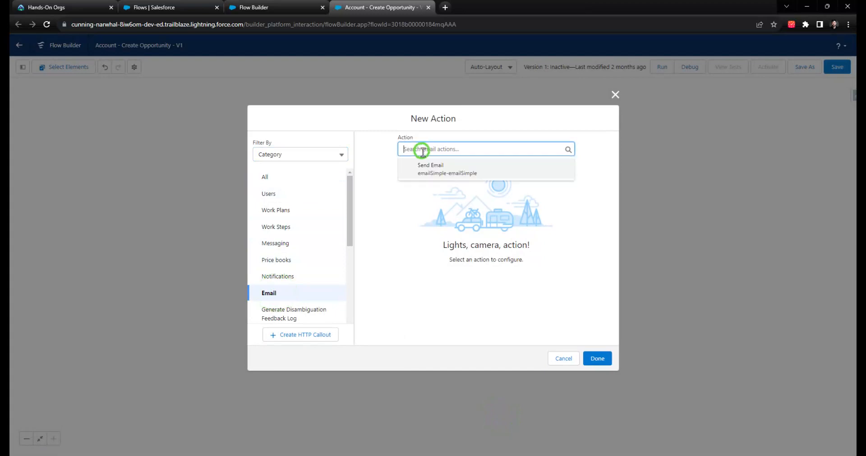
{"action": "left_click", "coordinate": [430, 169]}
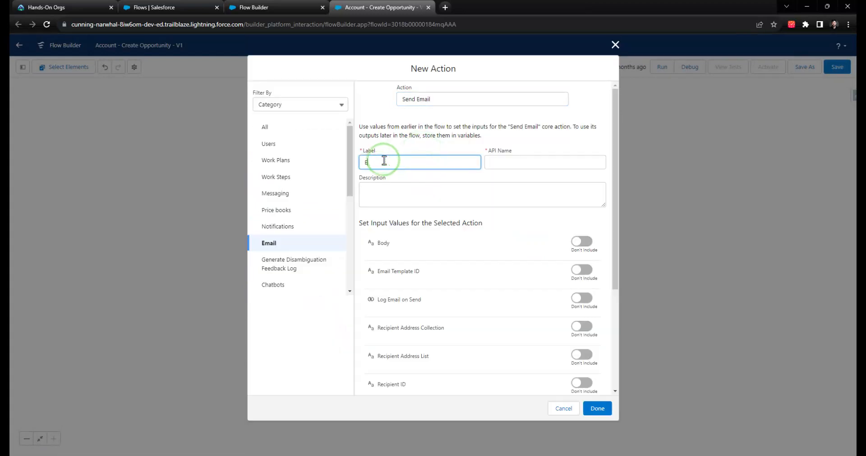
{"action": "type", "text": "Error Email"}
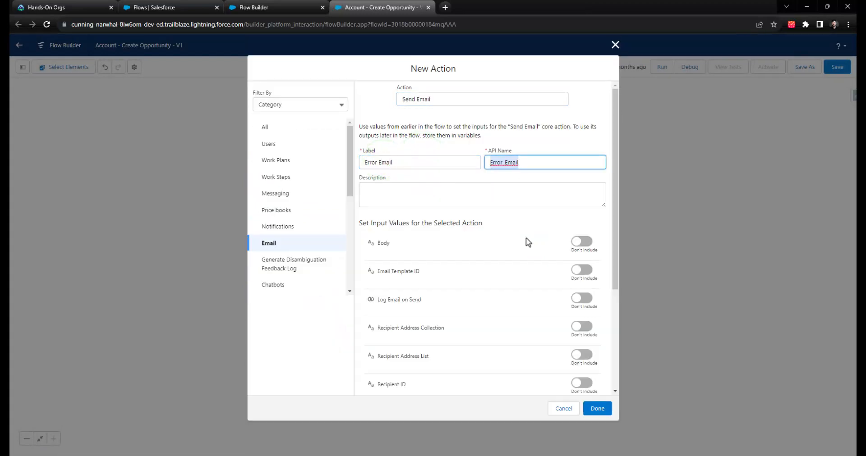
{"action": "type", "text": "An error occu"}
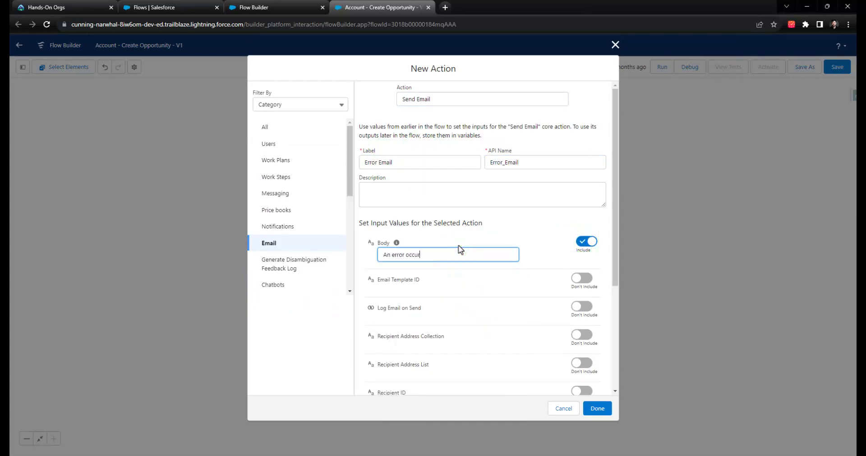
{"action": "type", "text": "red!"}
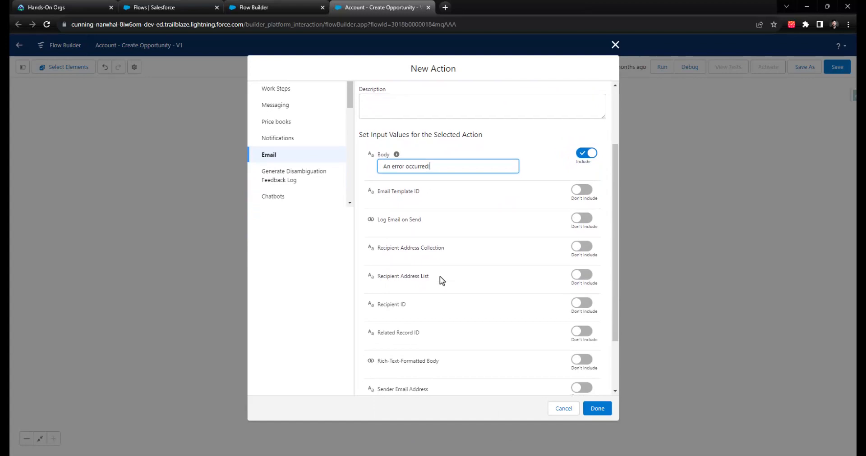
{"action": "left_click", "coordinate": [581, 202]}
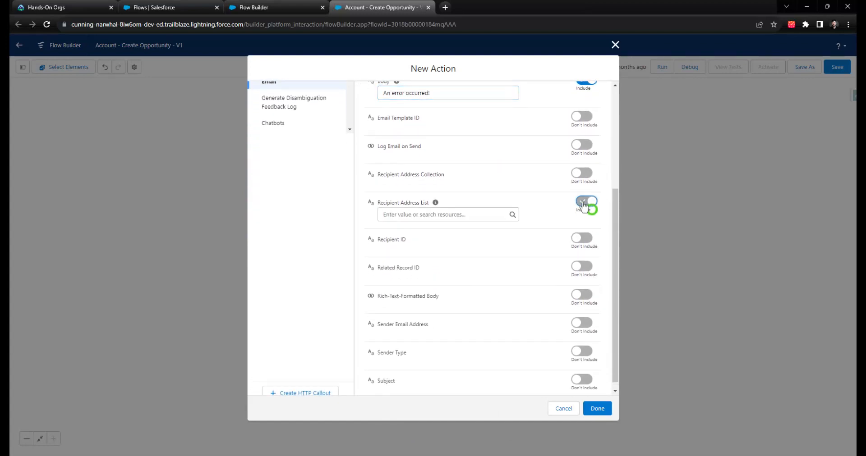
{"action": "type", "text": "you@email"}
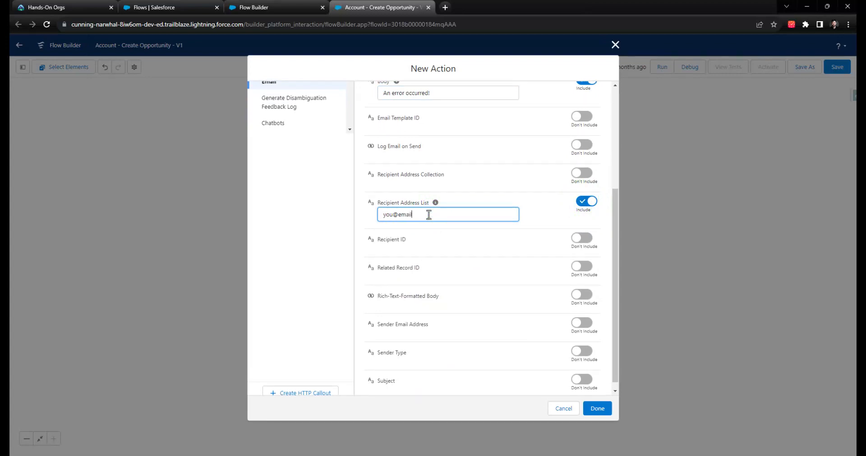
{"action": "left_click", "coordinate": [585, 371]}
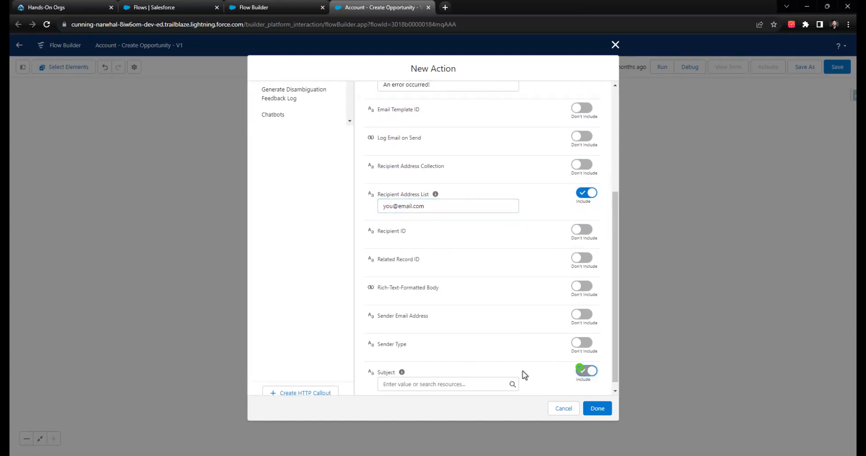
{"action": "type", "text": "Error"}
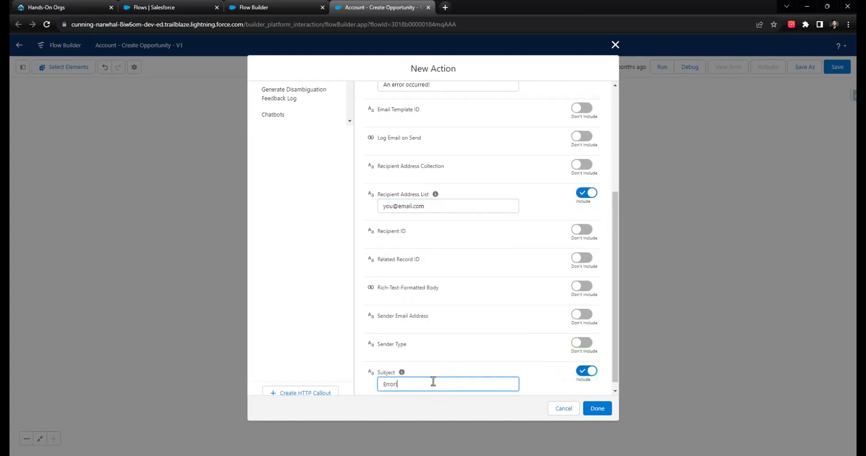
{"action": "left_click", "coordinate": [596, 408]}
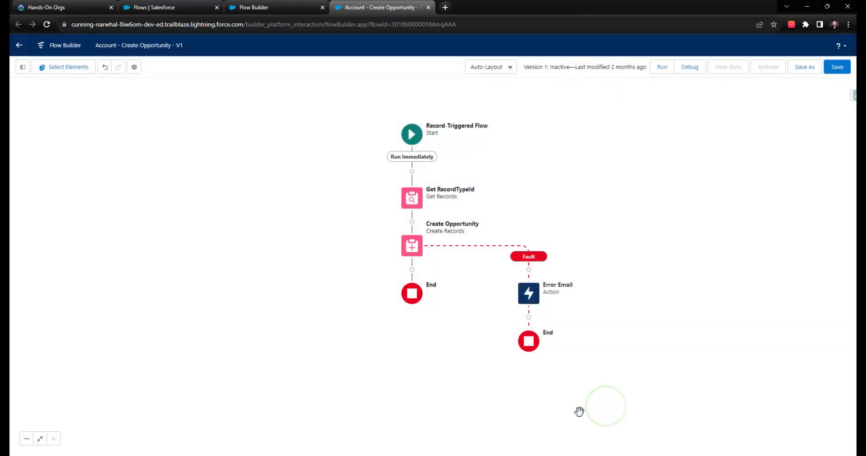